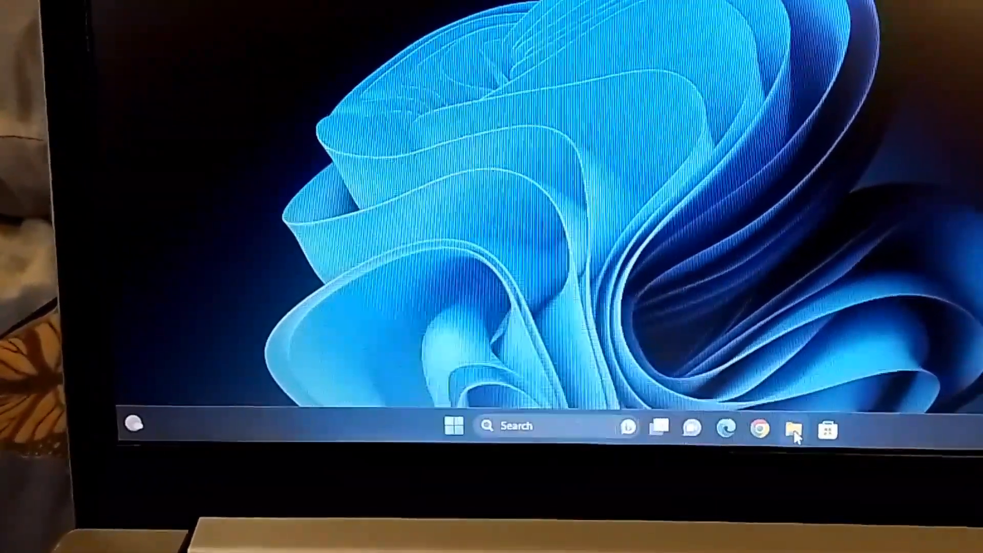
Open the Windows 11 Start menu showing pinned apps like Edge, Word and Notepad
click(795, 428)
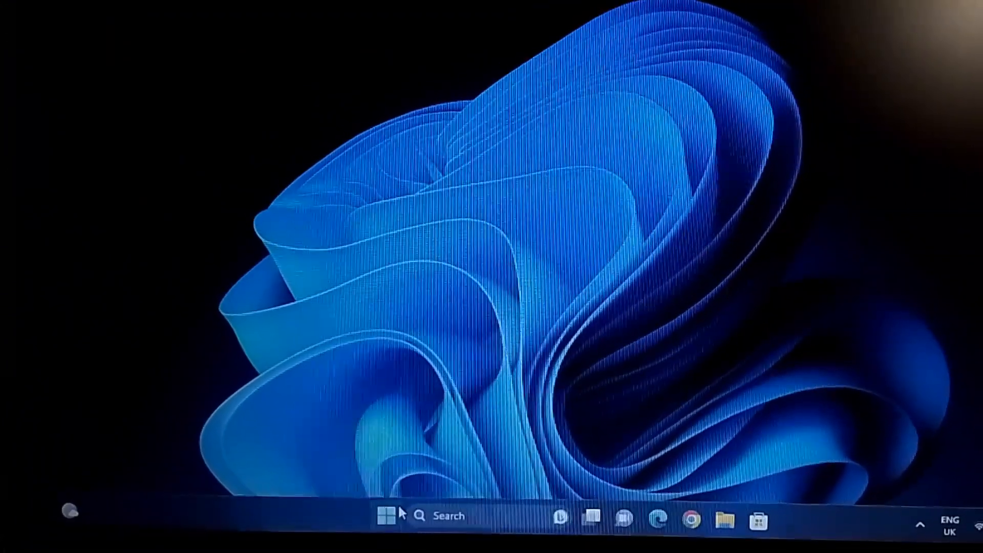
click(380, 516)
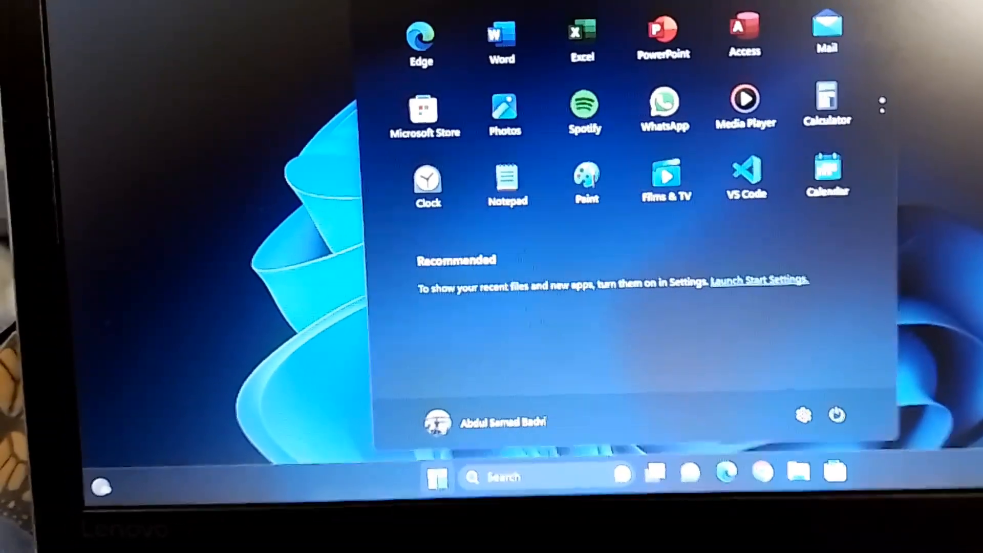
click(835, 415)
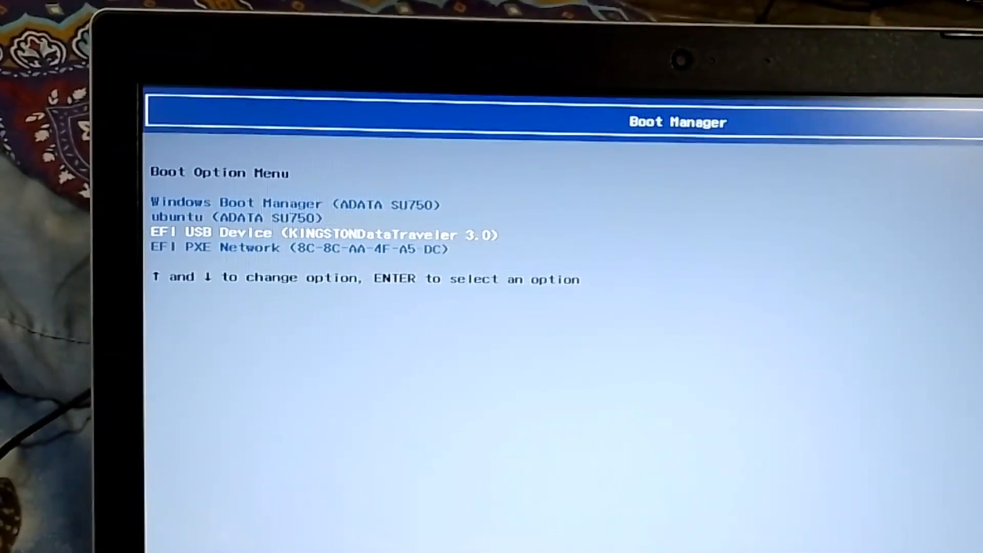
Boot from EFI USB Device (KINGSTON DataTraveler 3.0) into the Zorin OS live session
key(enter)
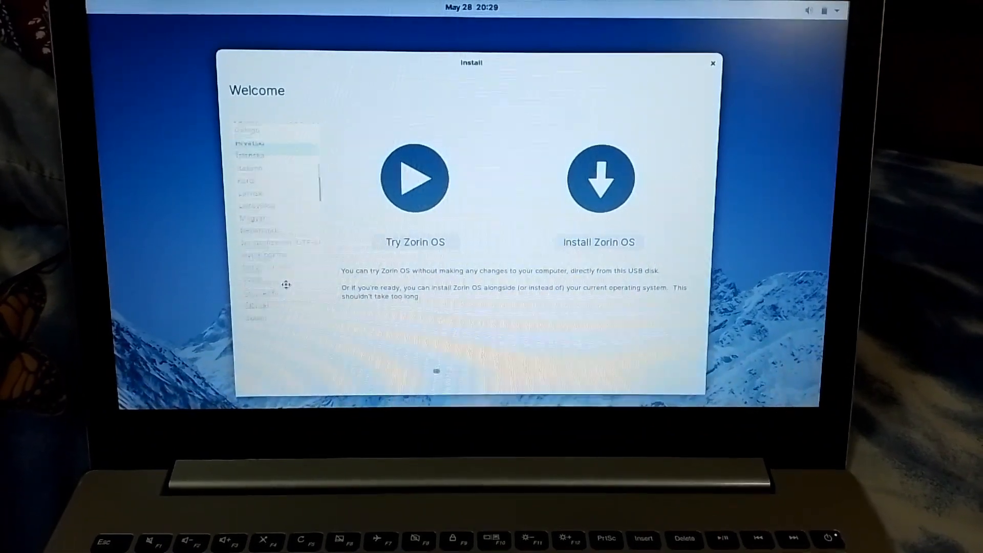
Choose Install Zorin OS on the Welcome screen to reach Keyboard layout
click(273, 240)
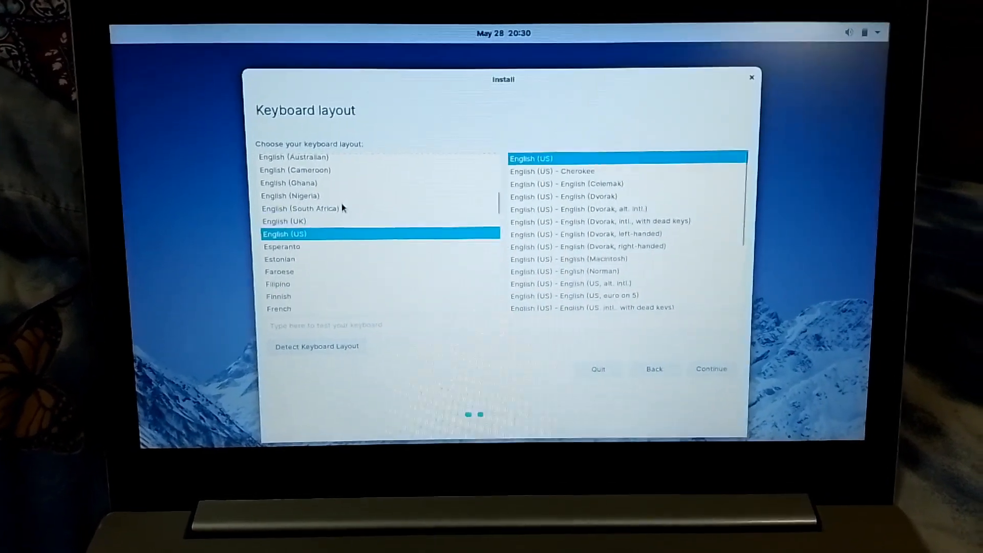
Select and test the English (UK) keyboard layout, then continue to the Wireless step
click(284, 220)
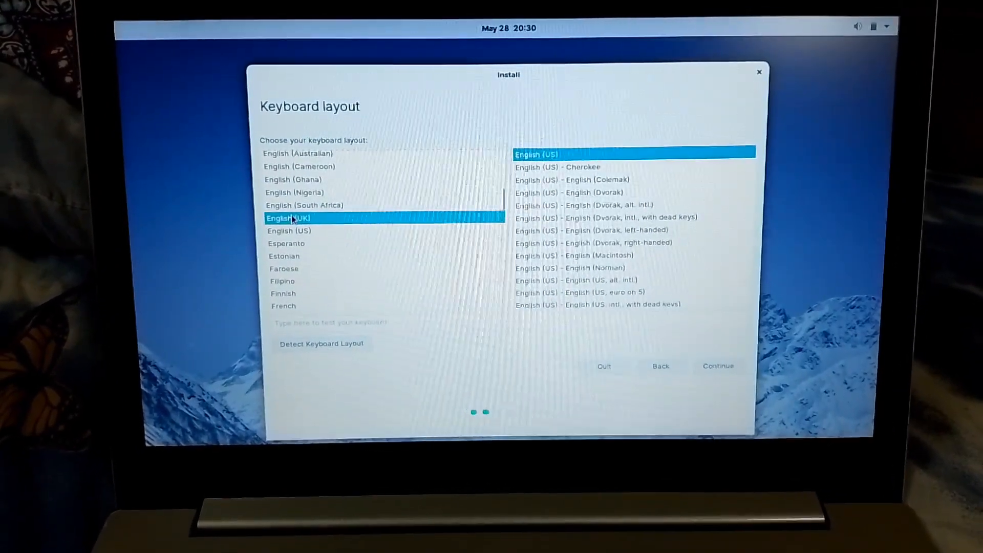
click(289, 218)
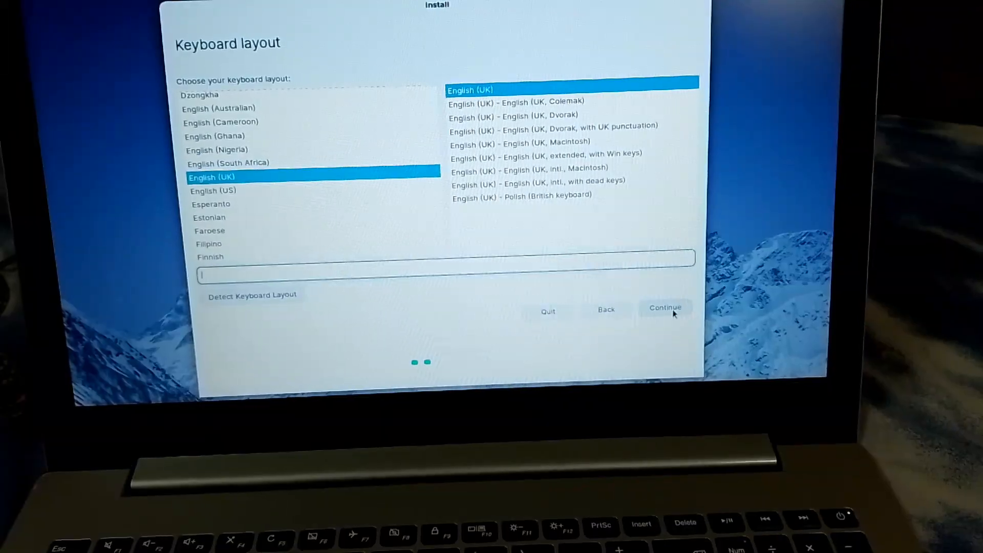
click(664, 308)
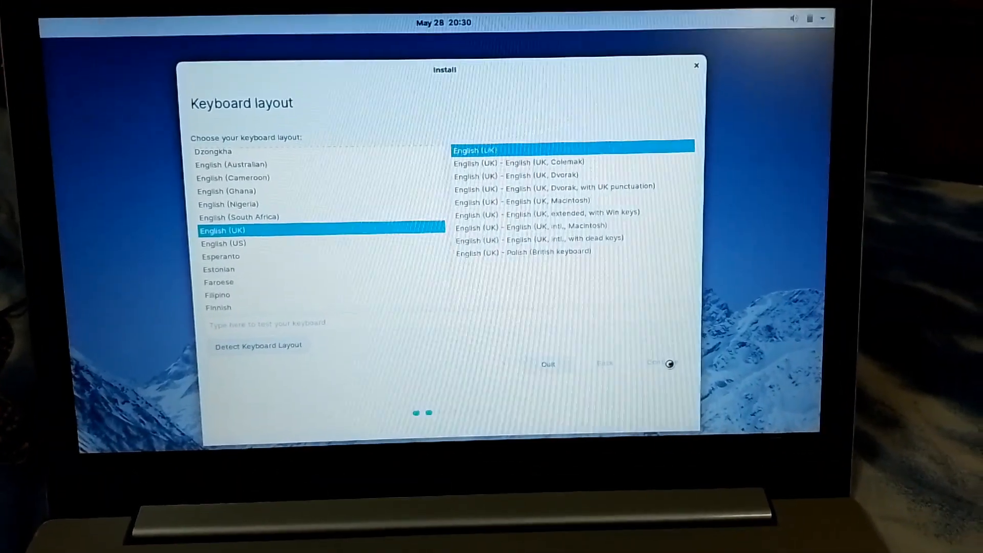
click(659, 363)
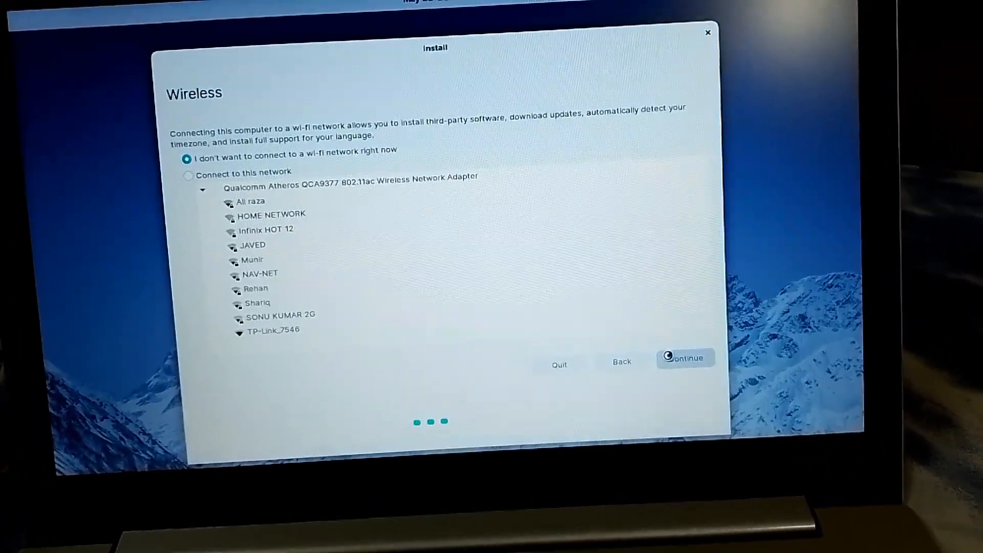
Skip Wi-Fi with 'I don't want to connect to a wi-fi network right now' selected
click(685, 357)
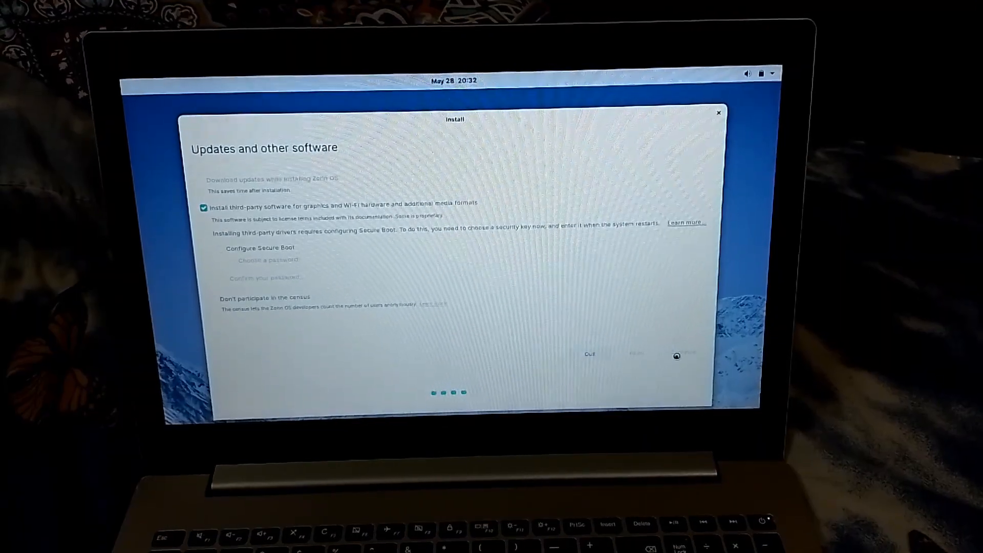
Keep third-party software installation ticked and advance to Installation type
click(690, 358)
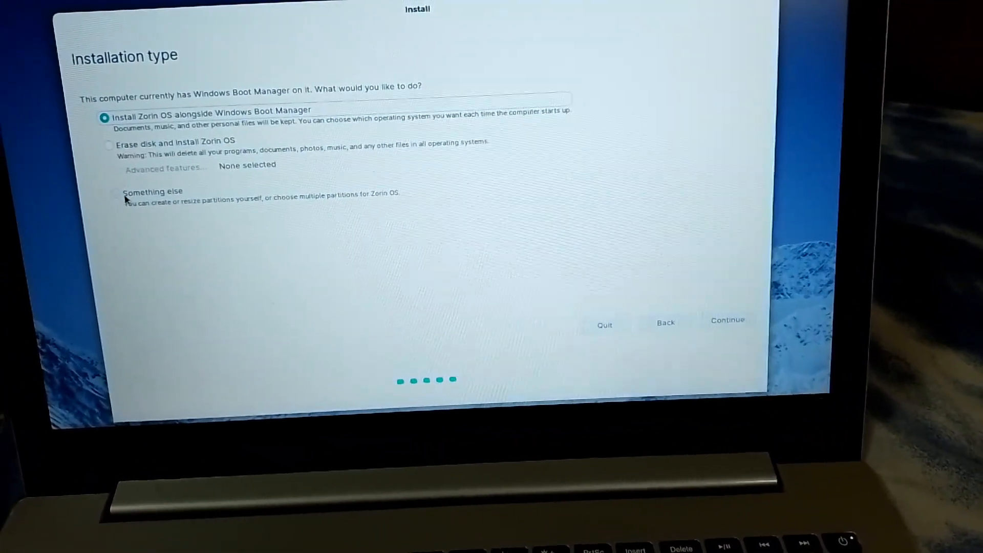
Choose 'Something else' for manual partitioning and select the 53 GB NTFS /dev/sda4
click(119, 191)
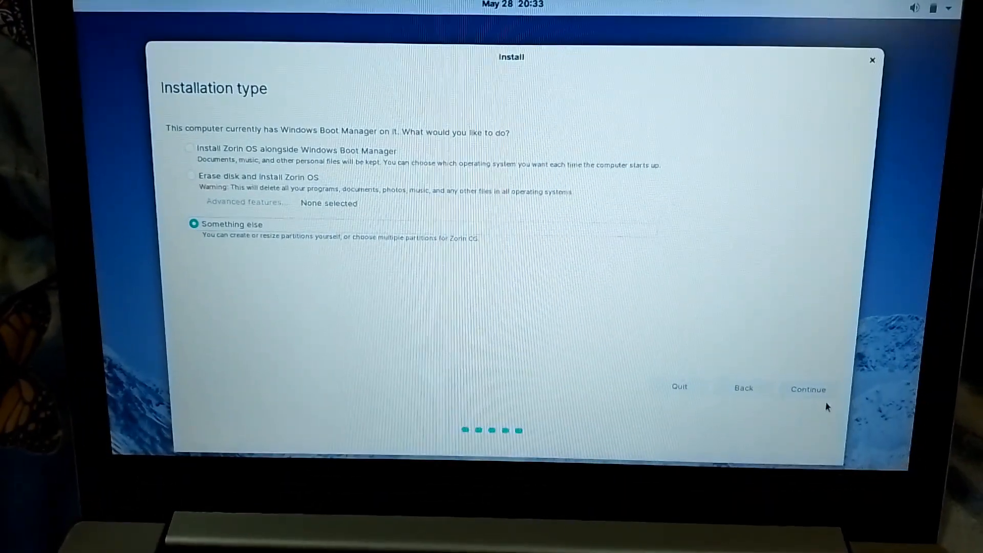
click(807, 389)
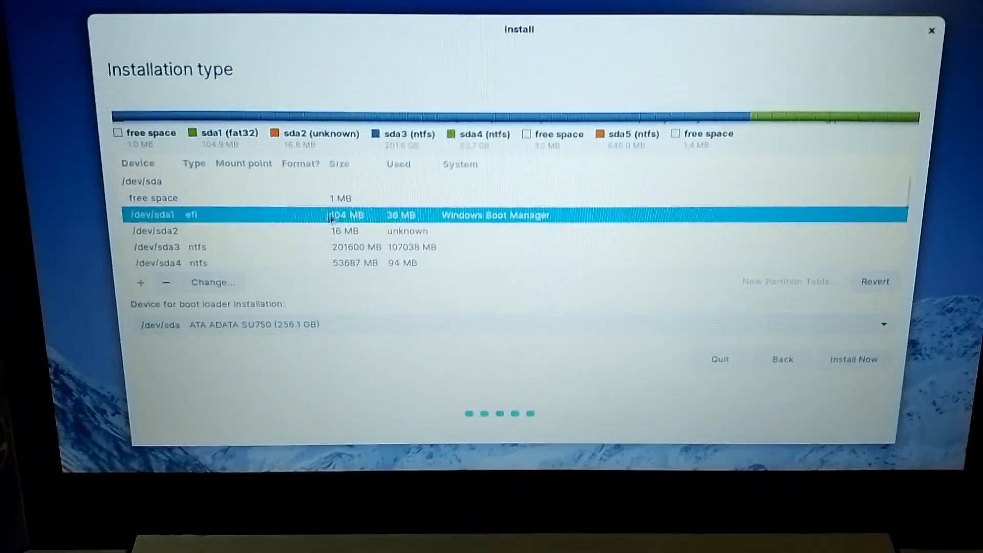
click(156, 230)
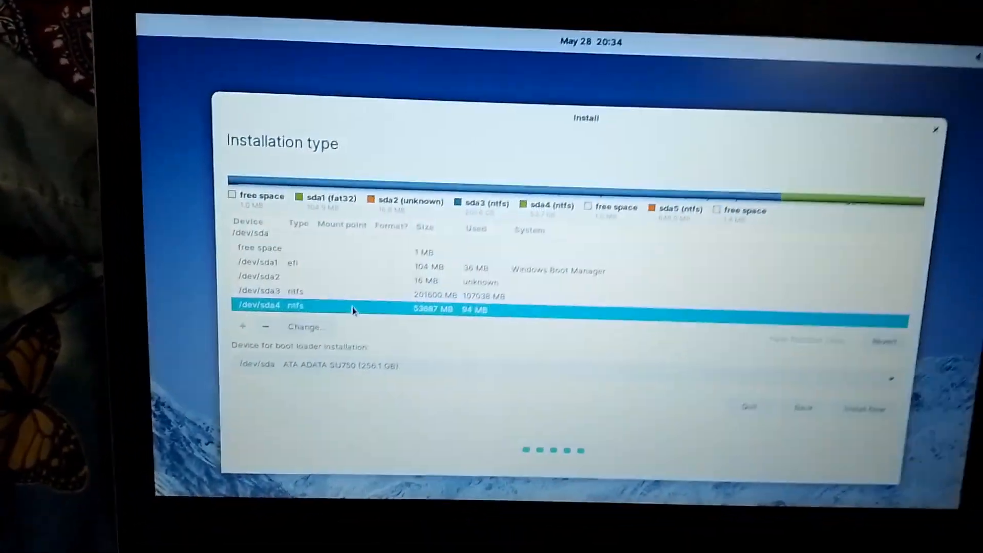
Delete the 53 GB /dev/sda4 NTFS partition, leaving 53.7 GB free space
right_click(354, 306)
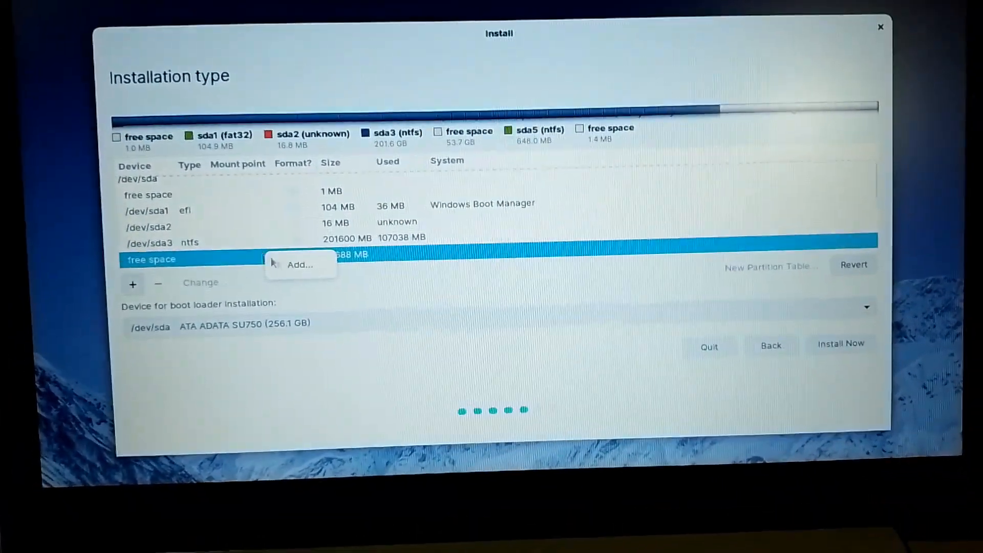
Configure a new 8000 MB logical partition at the end, used as swap area
click(299, 264)
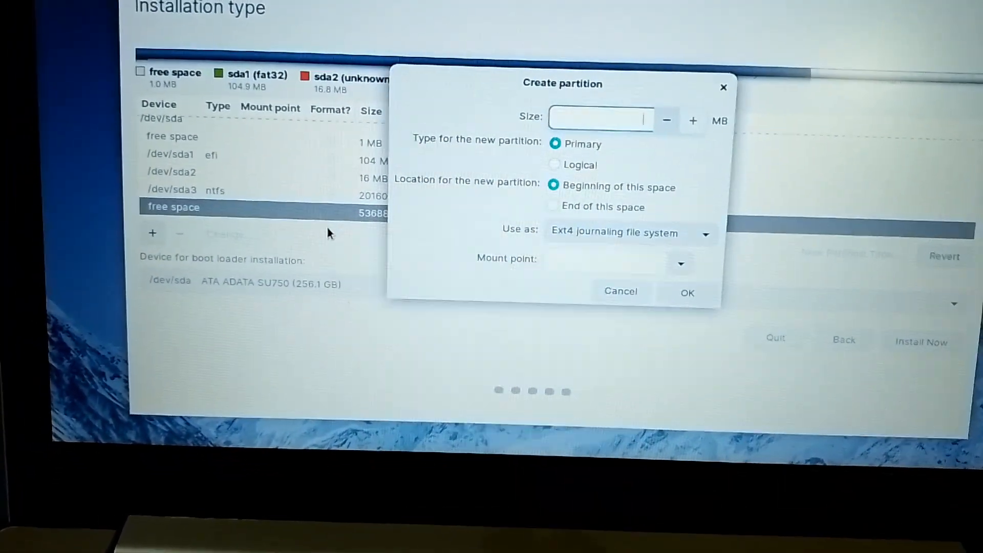
text(8000)
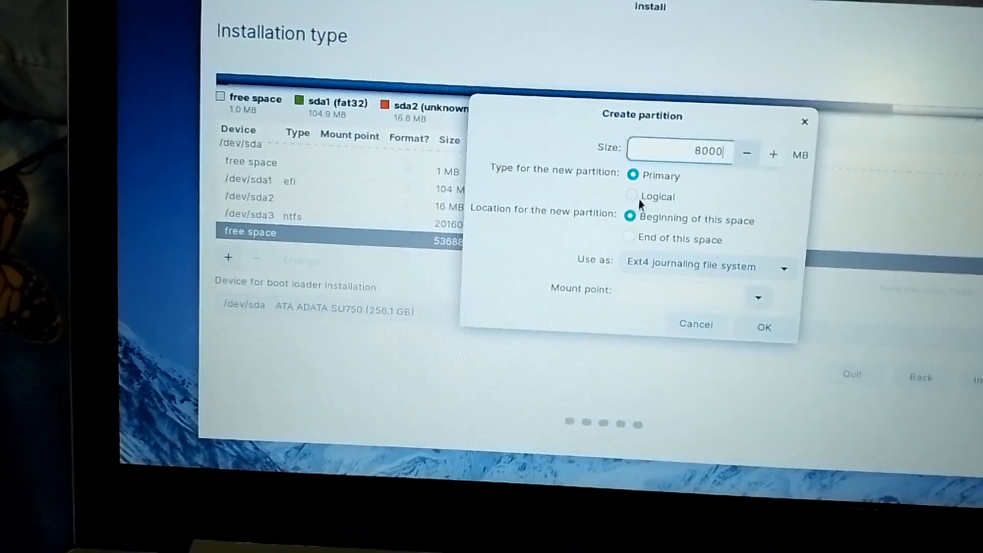
click(631, 191)
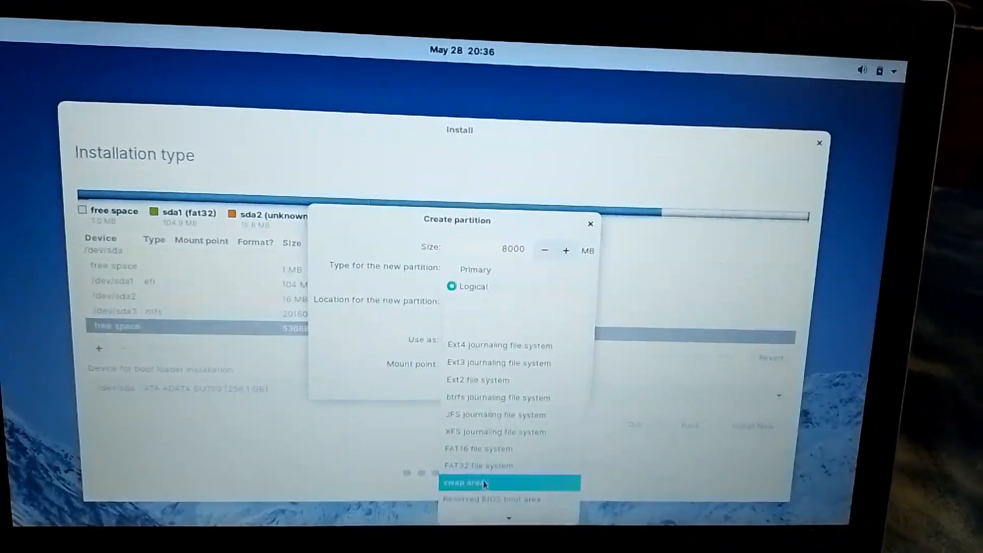
click(480, 482)
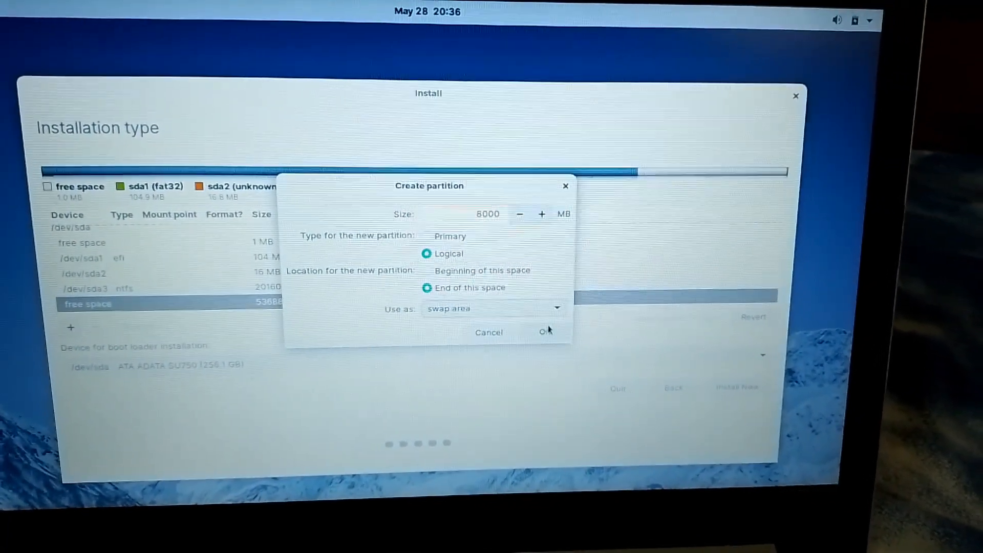
Confirm the 8000 MB swap partition and scroll down to the 45495 MB free space
click(544, 333)
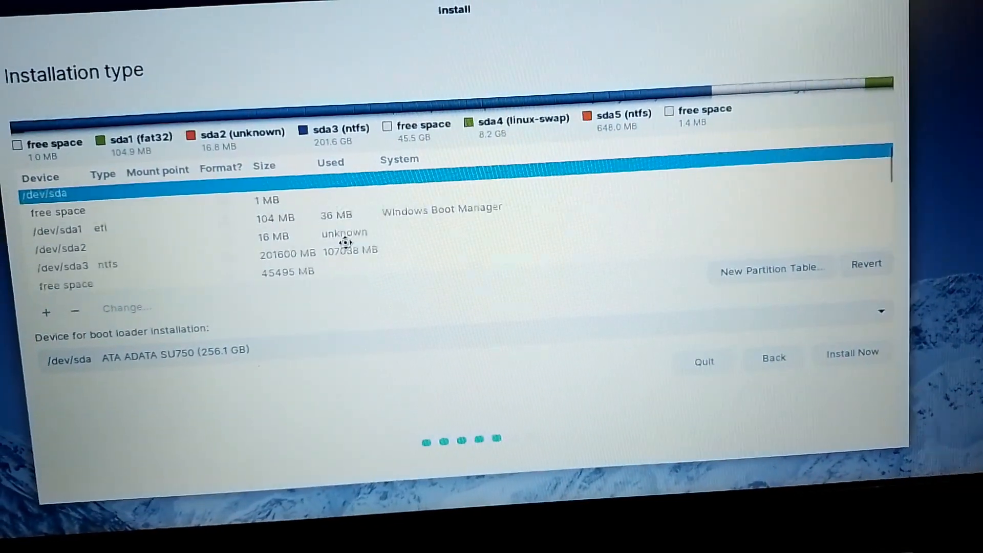
scroll(down, 3)
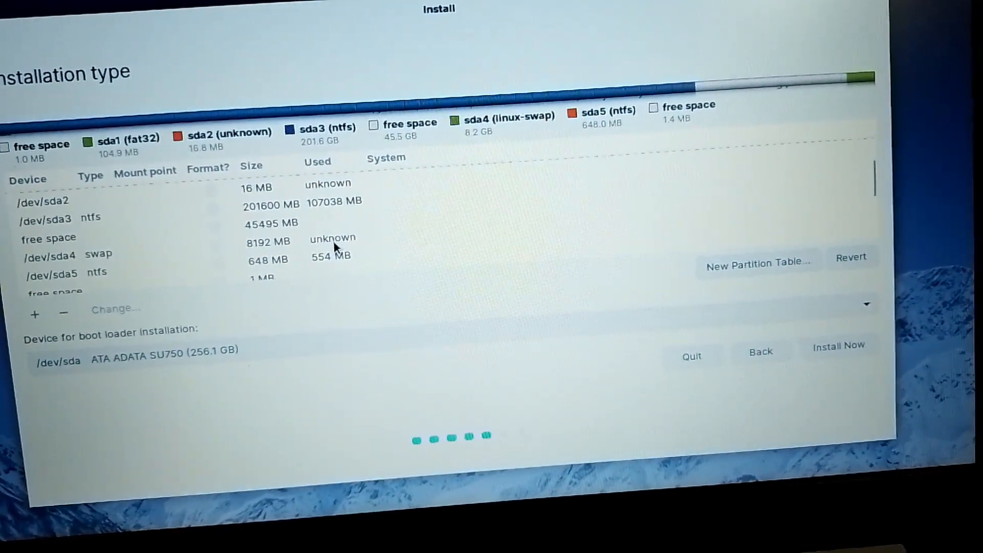
scroll(down, 3)
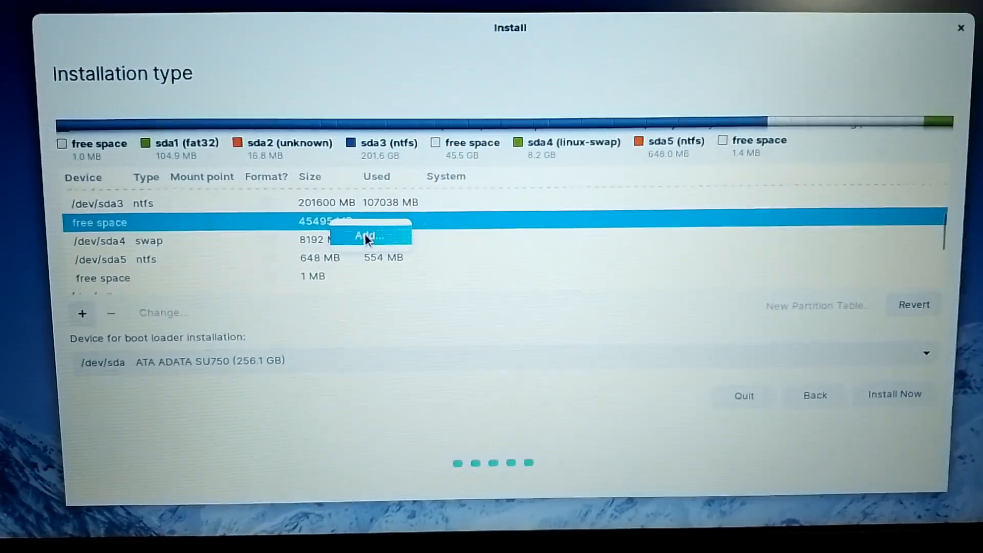
Add a 45496 MB logical Ext4 partition at the end of free space, mounted at /
click(366, 235)
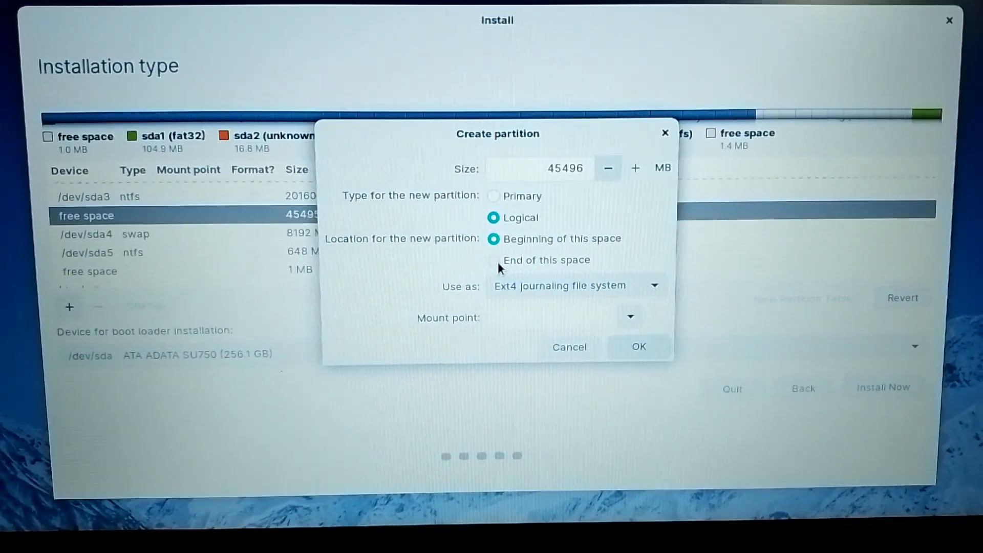
click(654, 285)
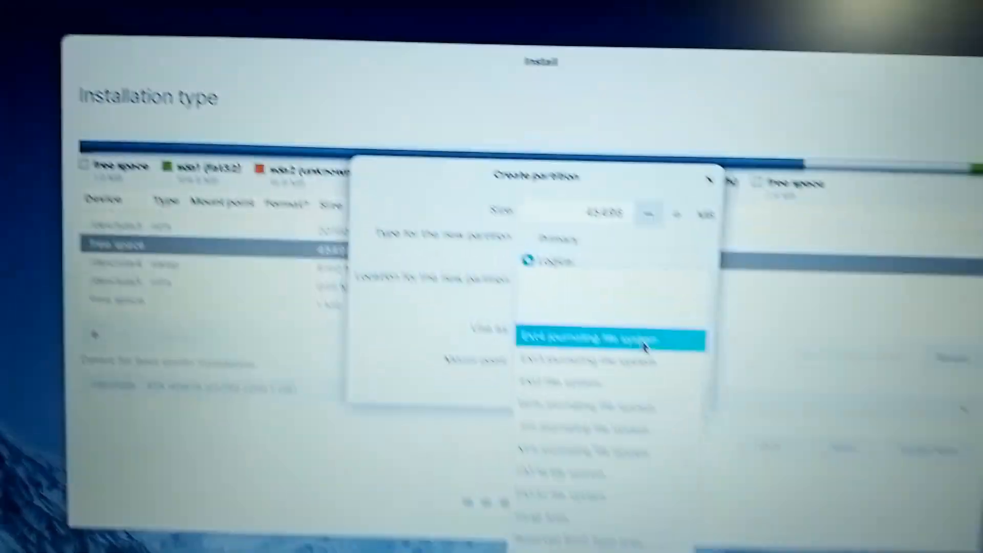
click(601, 338)
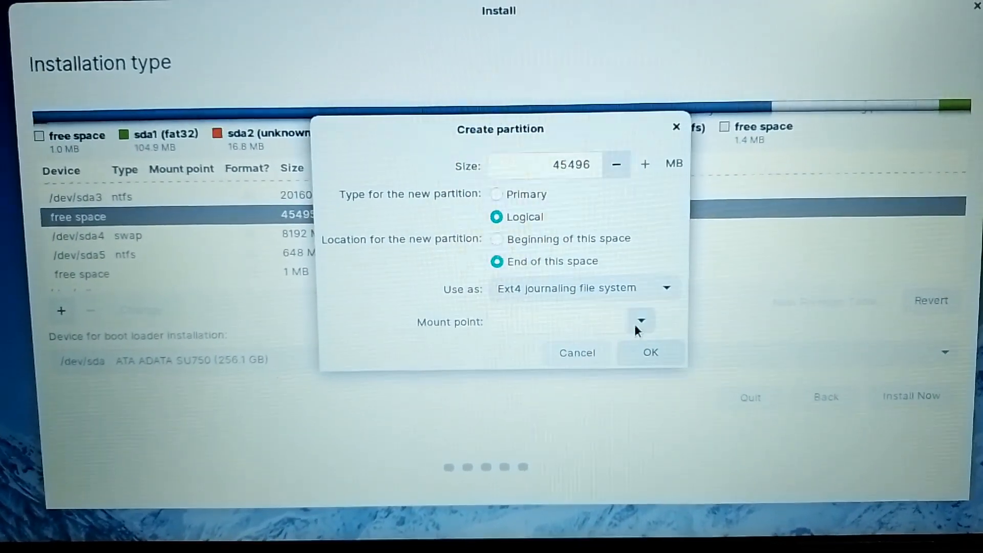
click(641, 320)
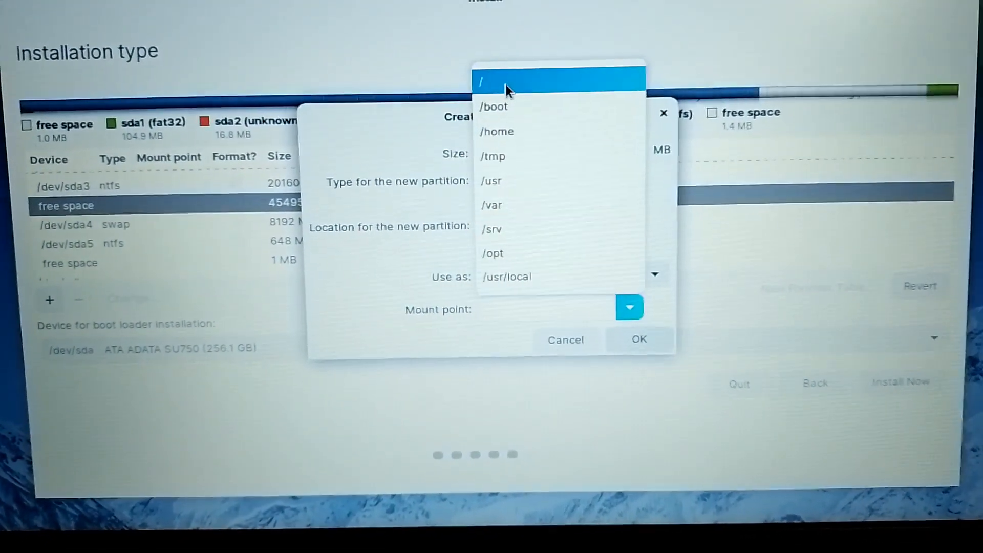
click(481, 82)
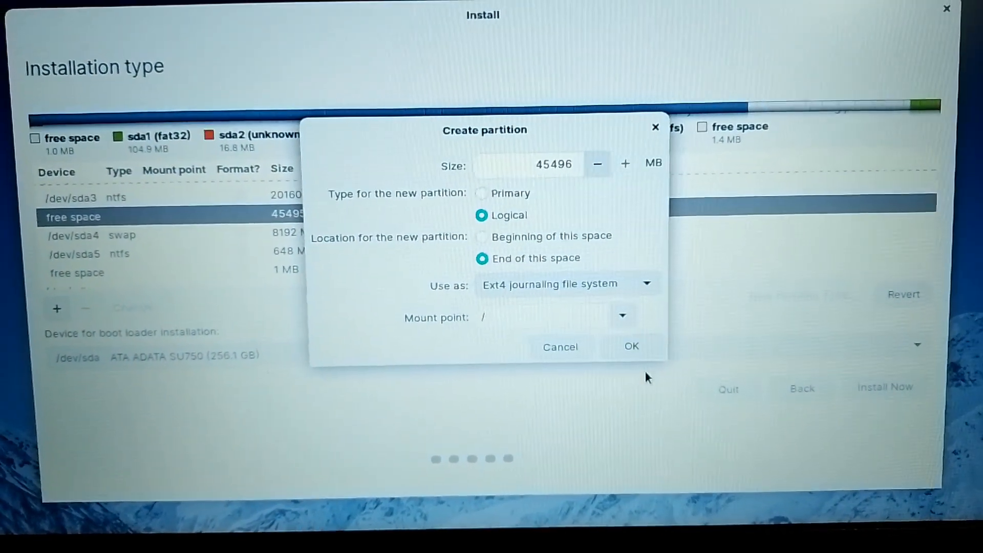
click(630, 346)
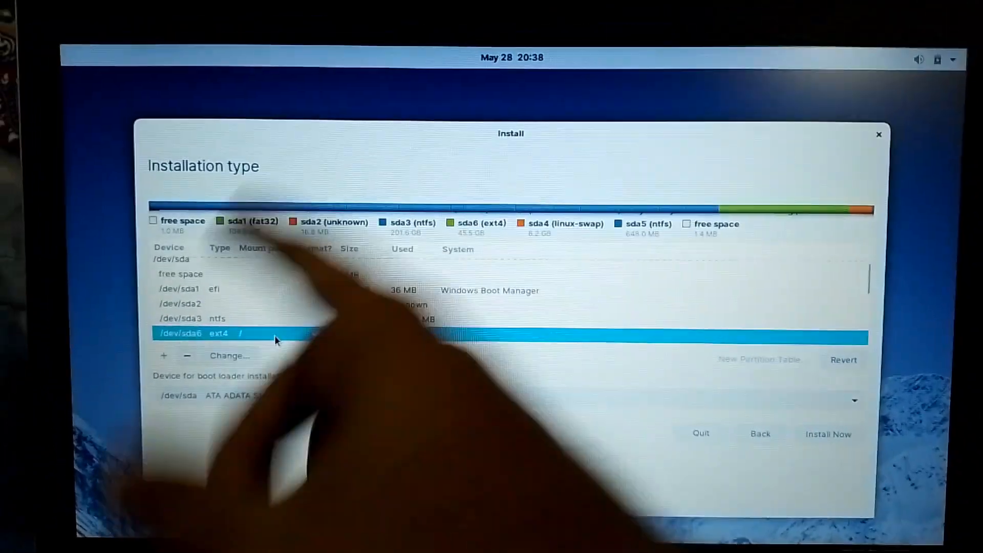
Select the new sda6 root partition and start Install Now
click(251, 298)
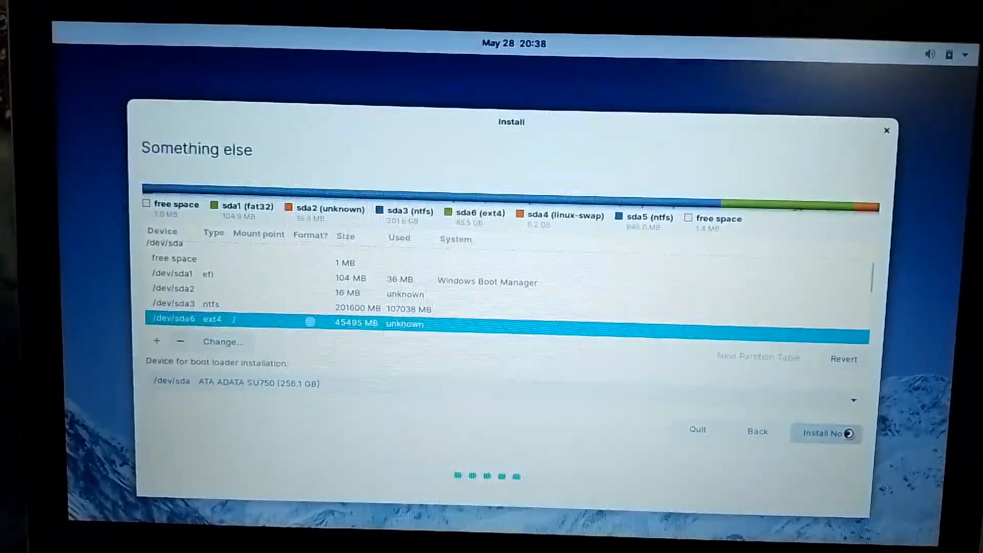
click(826, 433)
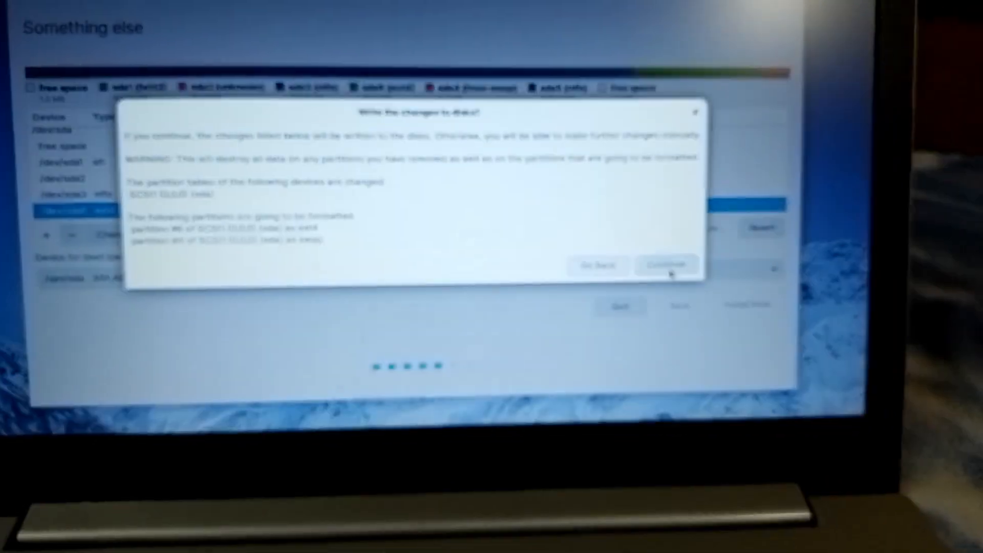
Approve writing the partition changes to disk and pick Karachi on the time zone map
click(666, 264)
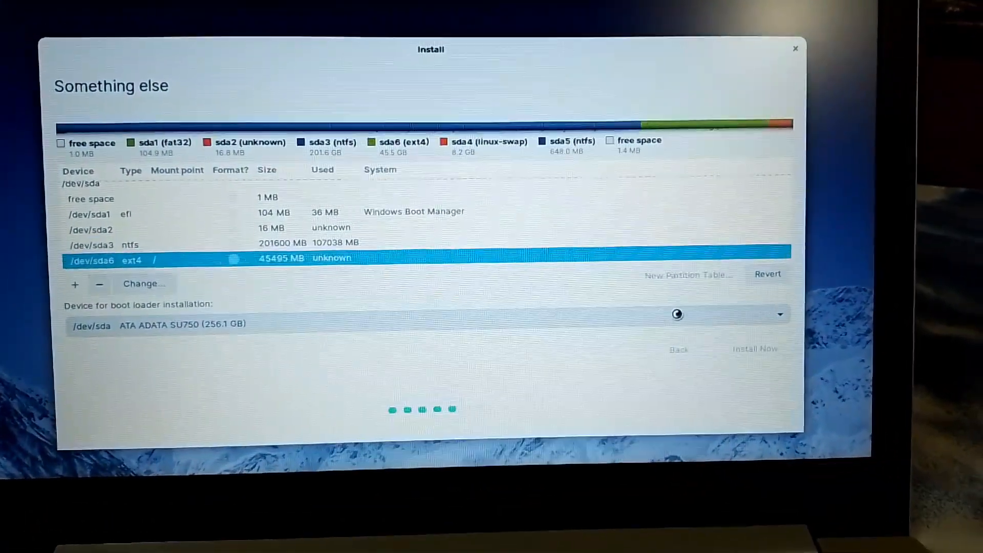
click(755, 349)
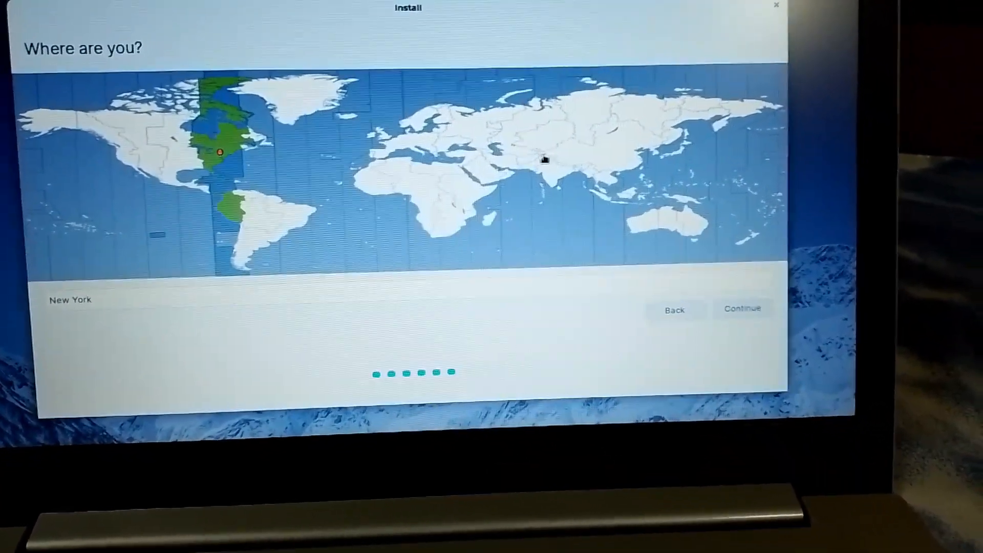
click(605, 129)
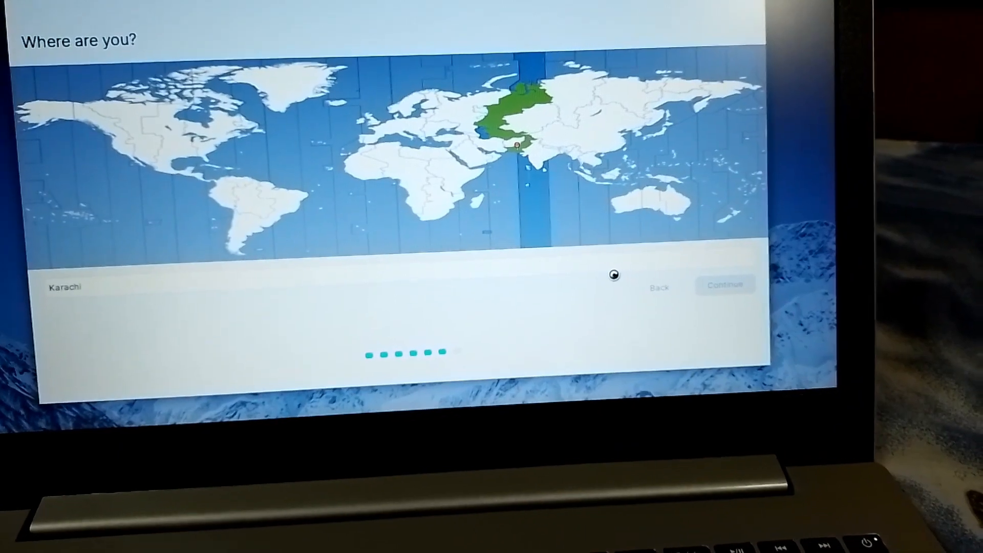
Accept the Karachi time zone and submit the Who are you? account details and password
click(724, 284)
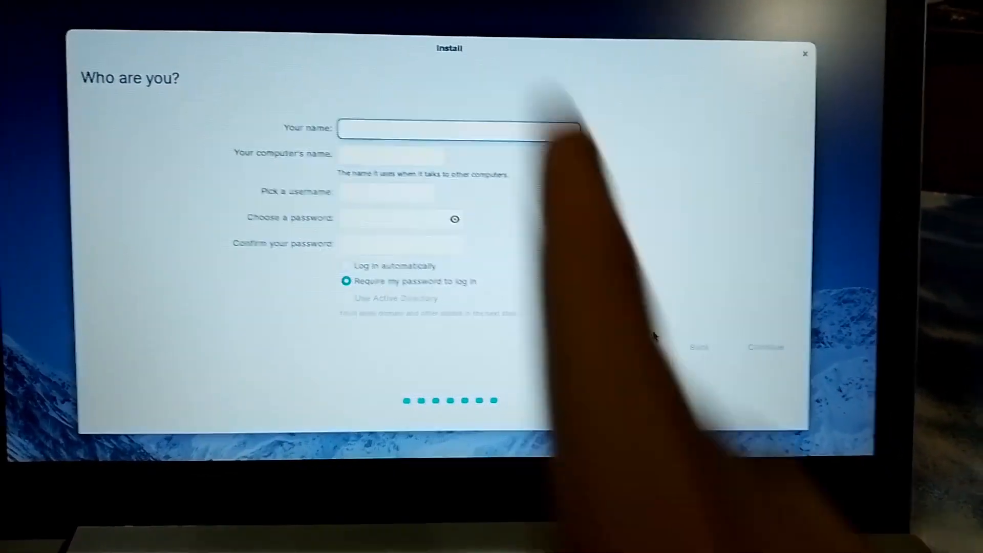
text(Abdul Samad)
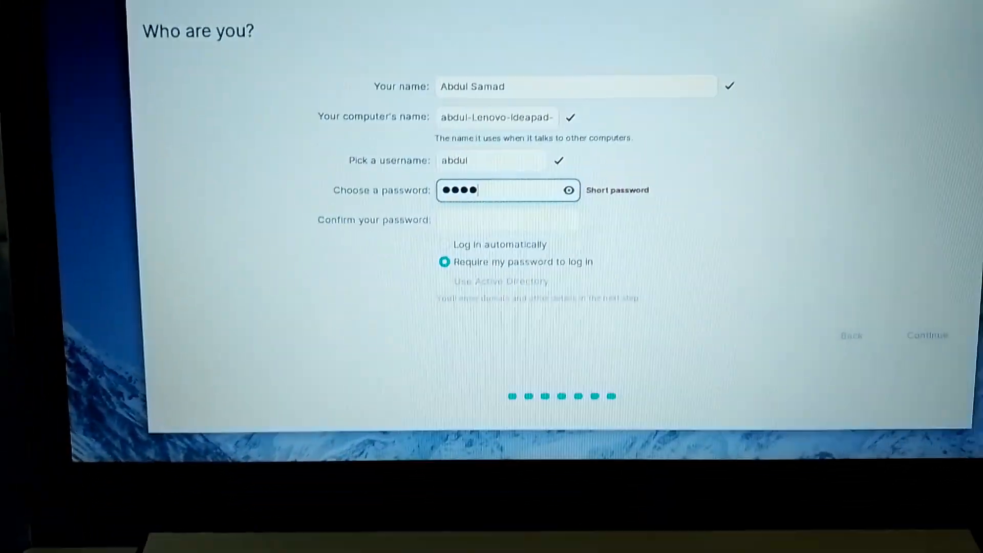
text(••••)
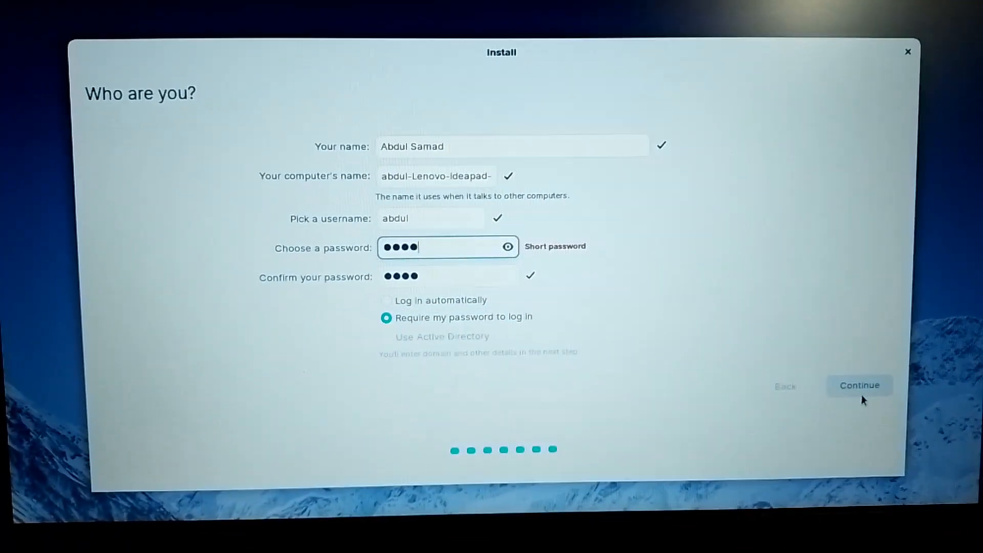
click(859, 385)
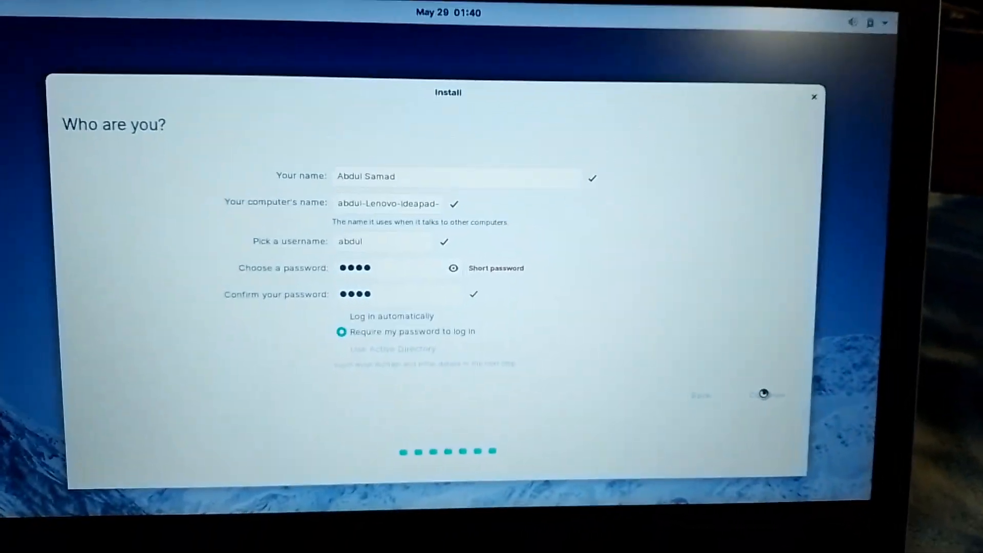
click(766, 396)
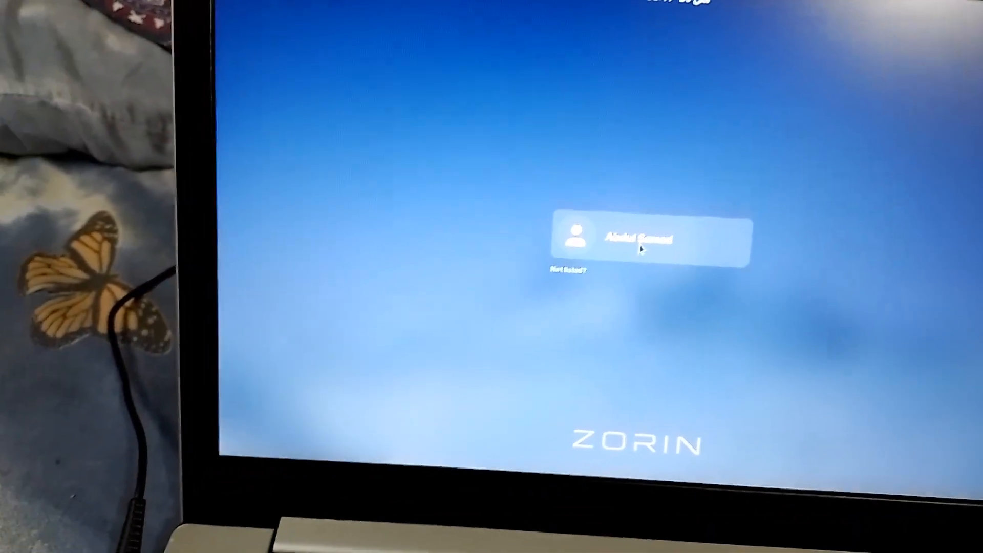
Choose the user account on the login screen and submit the password
click(648, 238)
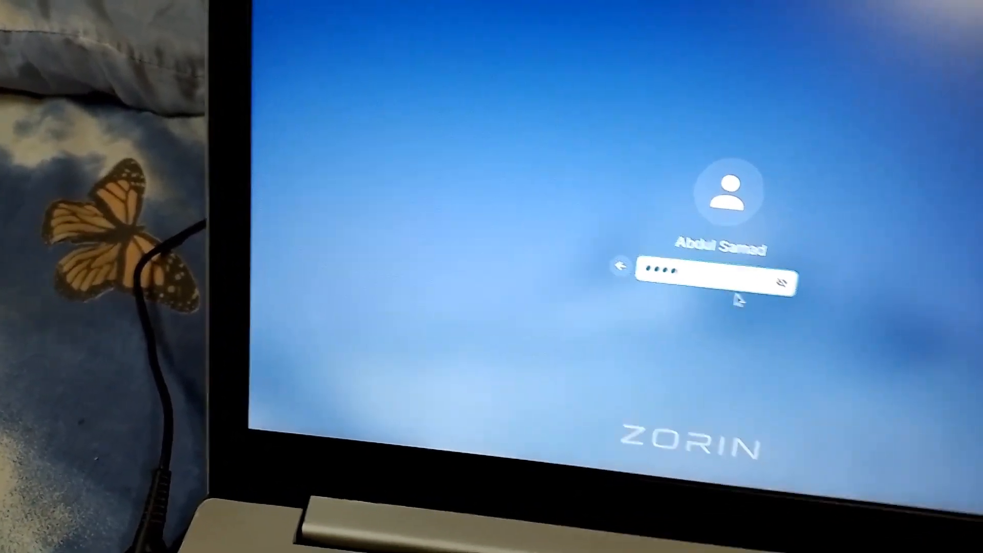
key(Return)
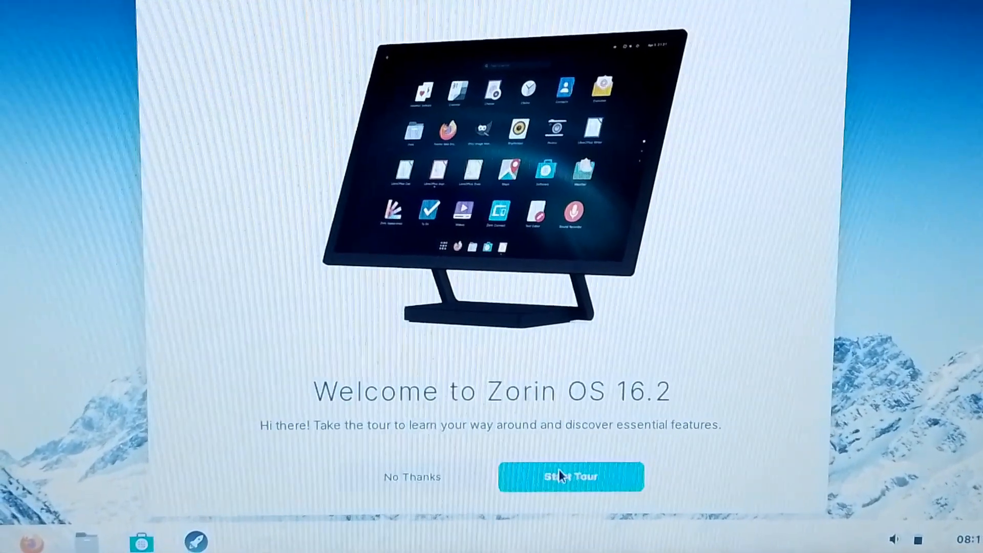
Start the welcome tour and advance past Zorin Appearance to the Zorin Connect page
click(570, 477)
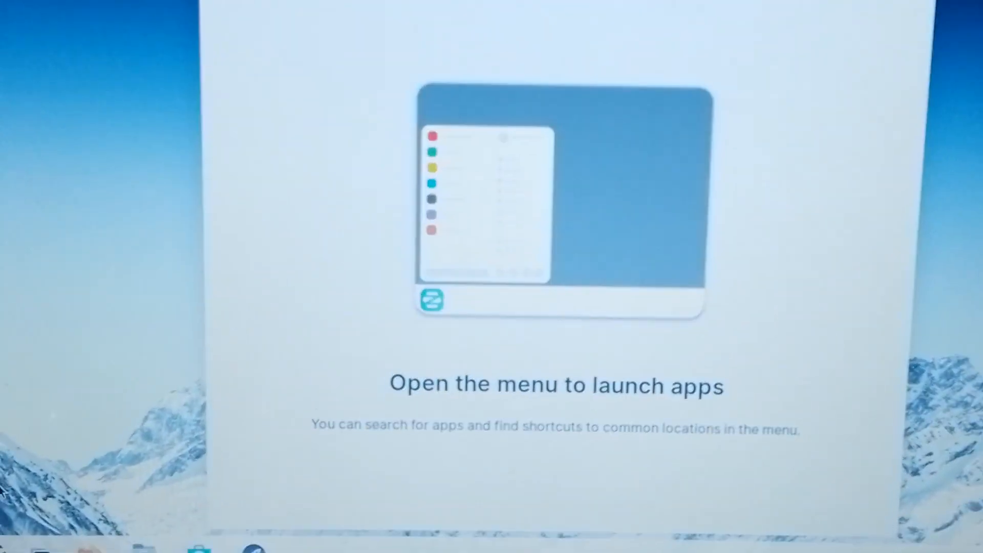
click(788, 95)
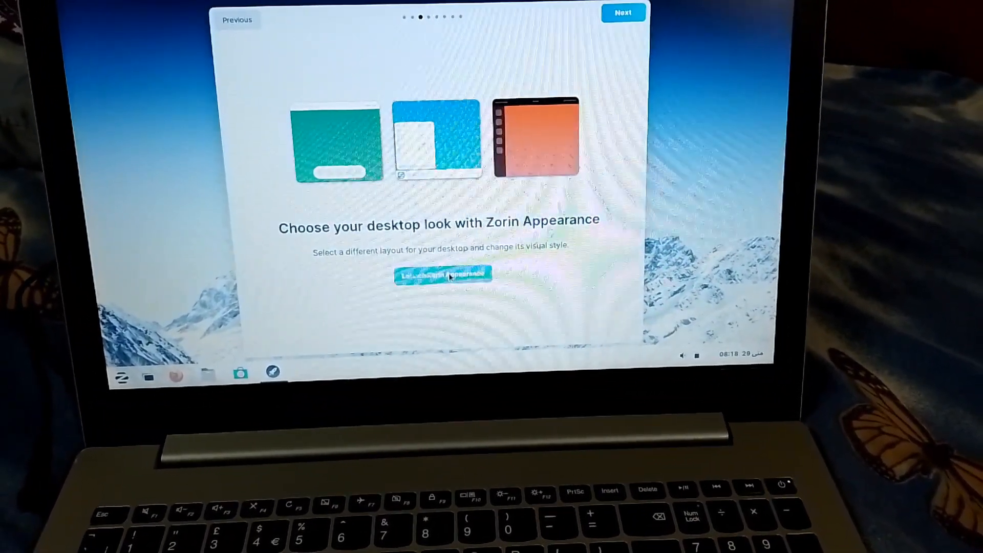
click(442, 275)
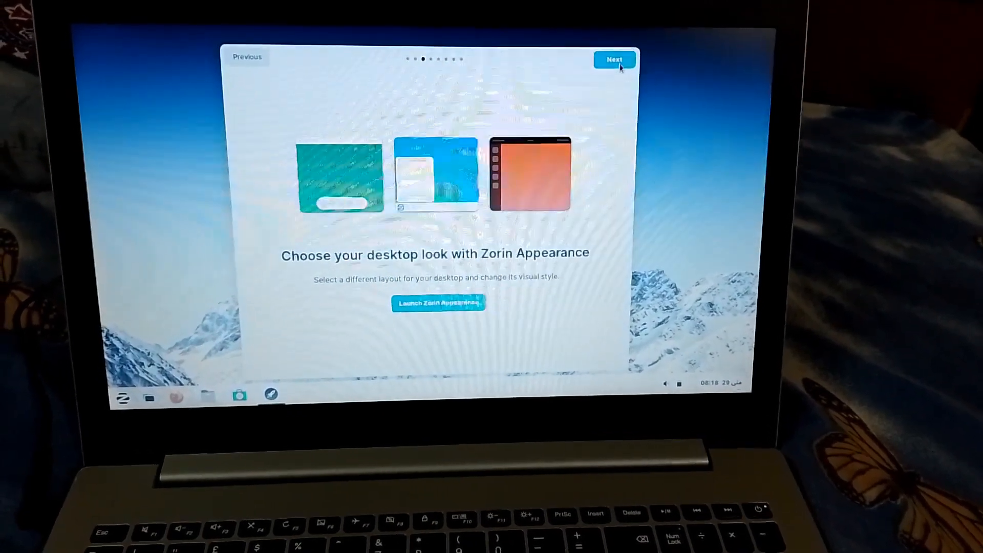
click(615, 59)
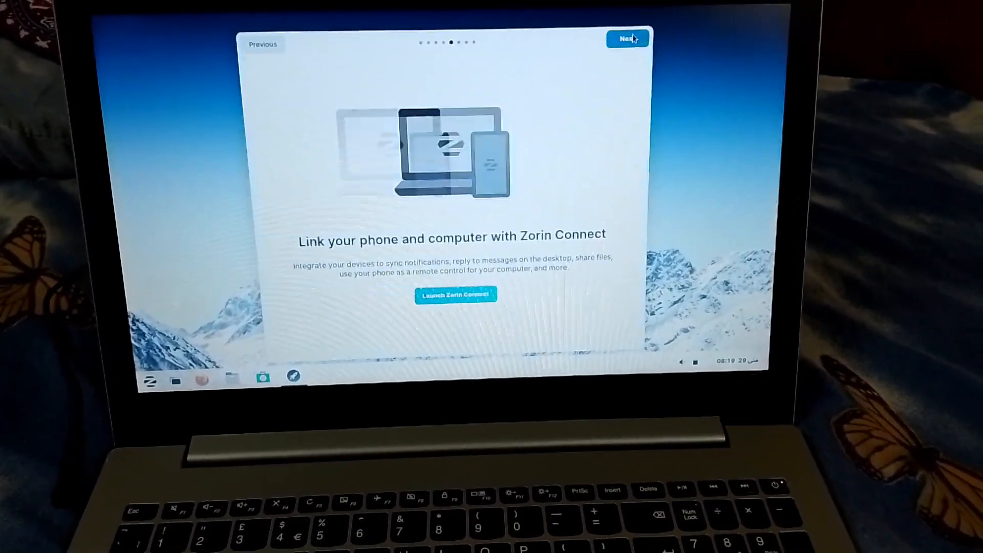
Advance through the Software and office suite tour pages, then close the tour
click(628, 39)
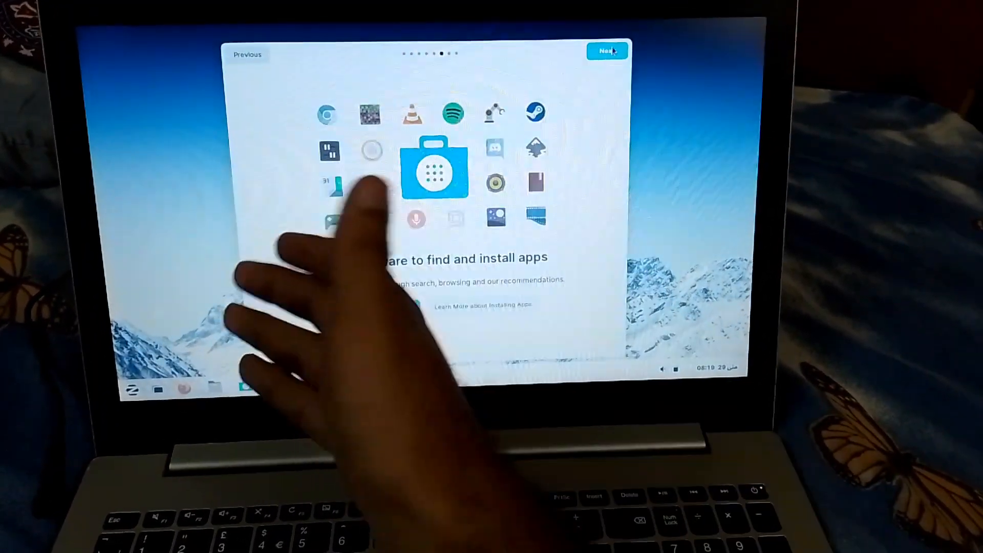
click(605, 50)
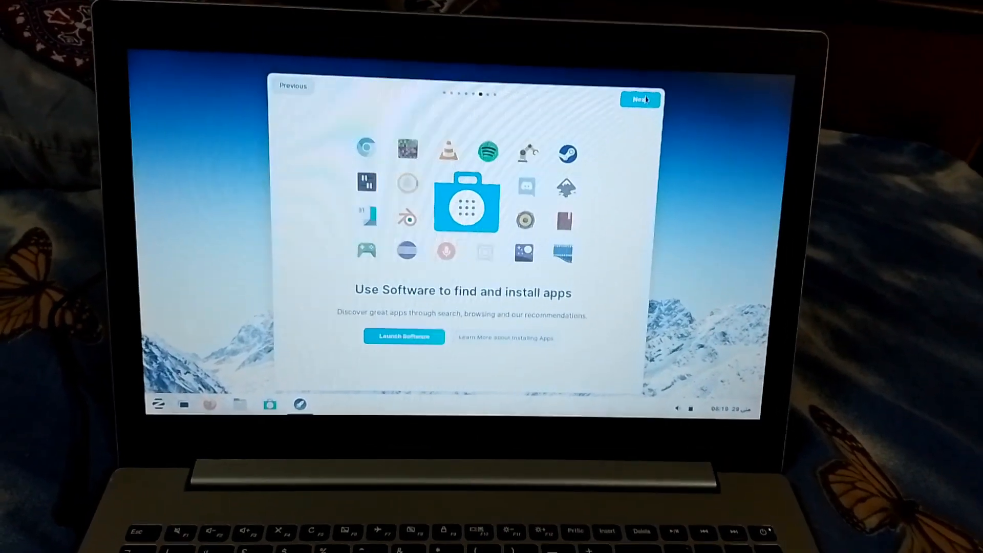
click(640, 98)
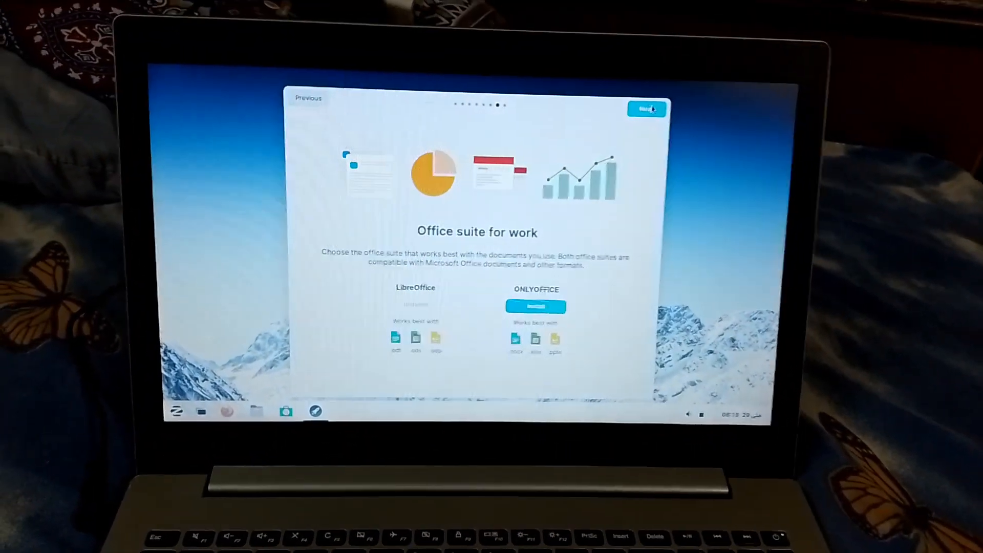
click(646, 108)
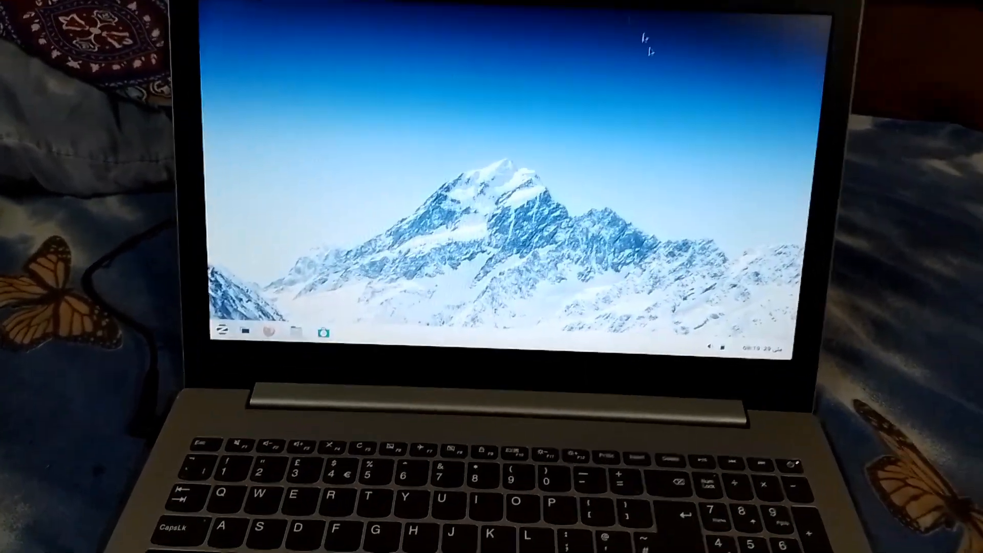
Open and close the Home folder, then open the system status menu
click(221, 330)
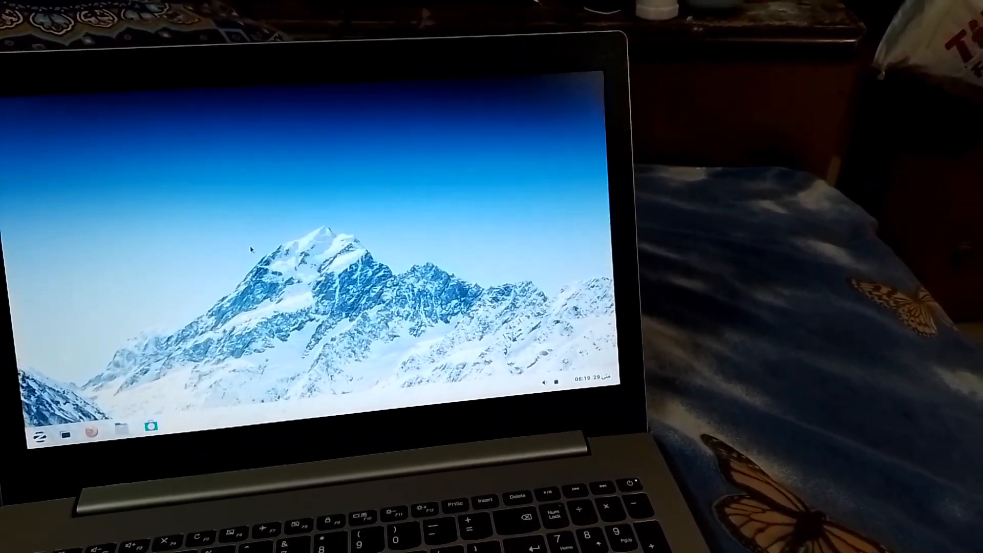
click(121, 435)
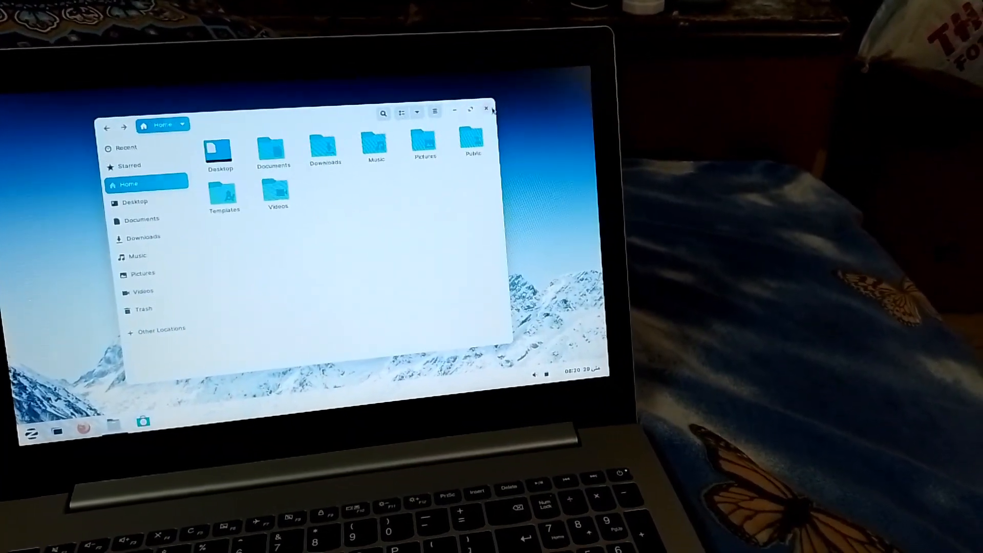
click(485, 109)
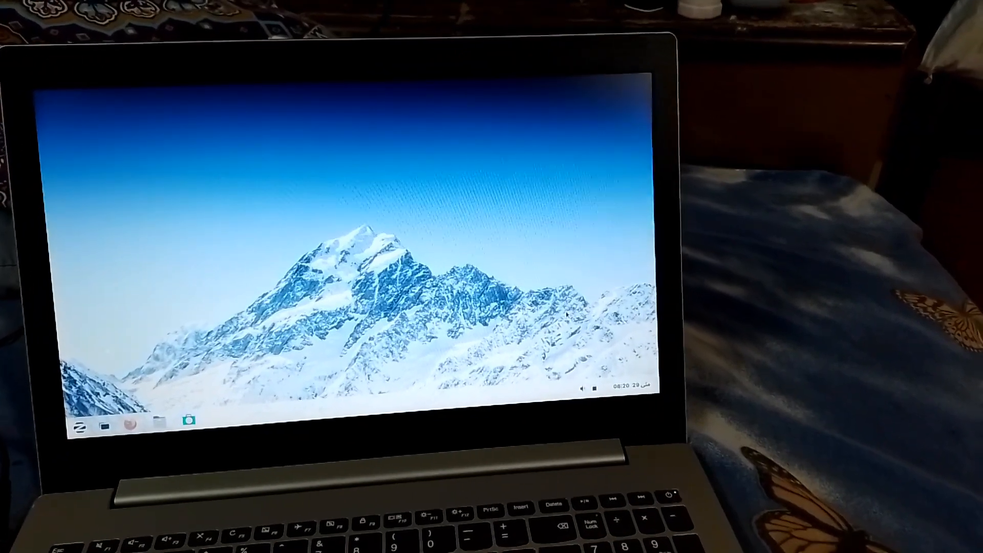
click(581, 389)
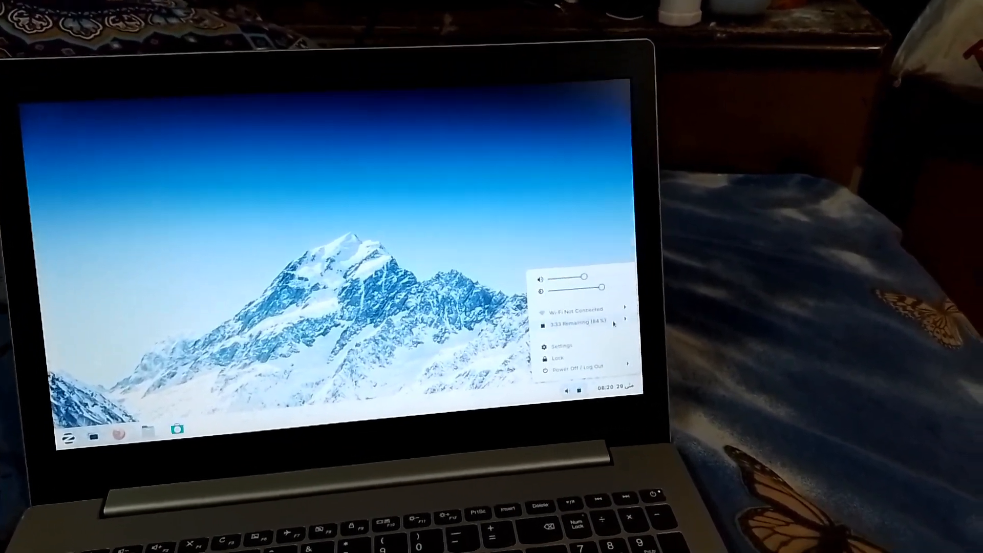
Open Settings and browse the Power, Network, Bluetooth and Background pages
click(583, 321)
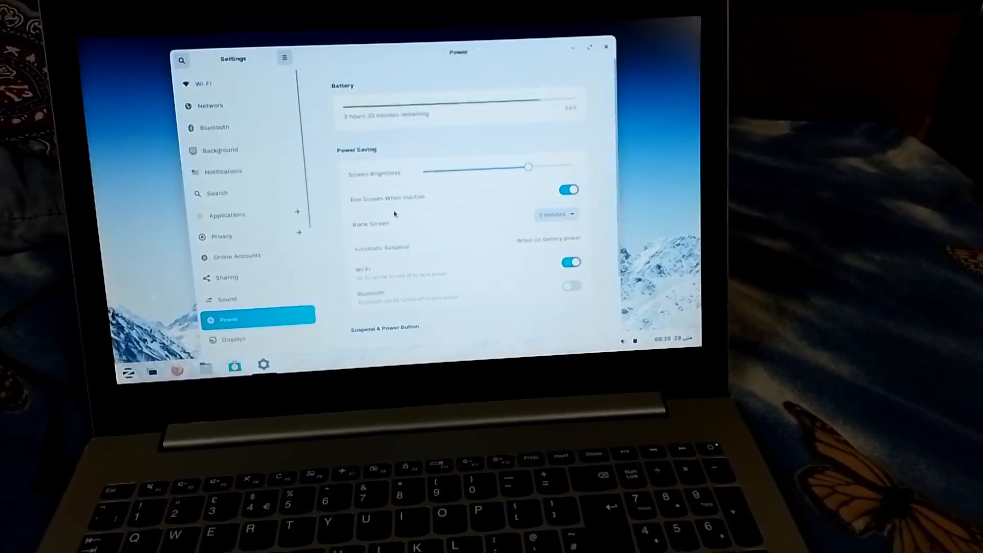
scroll(down, 3)
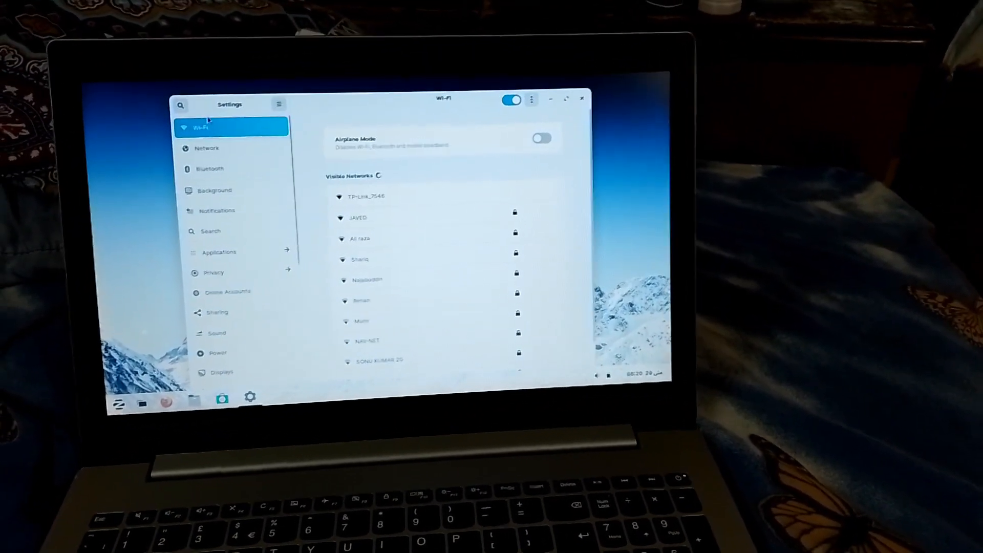
click(207, 148)
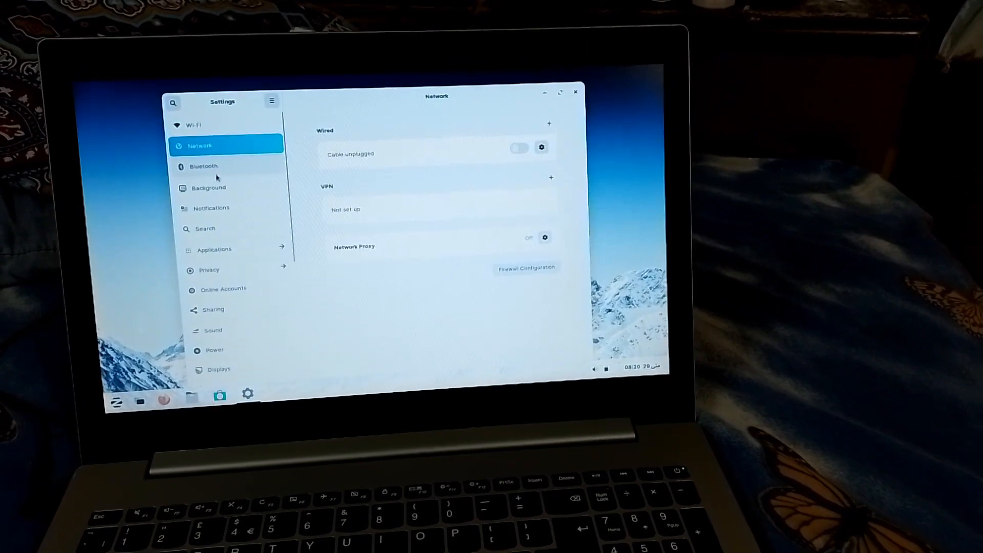
click(203, 166)
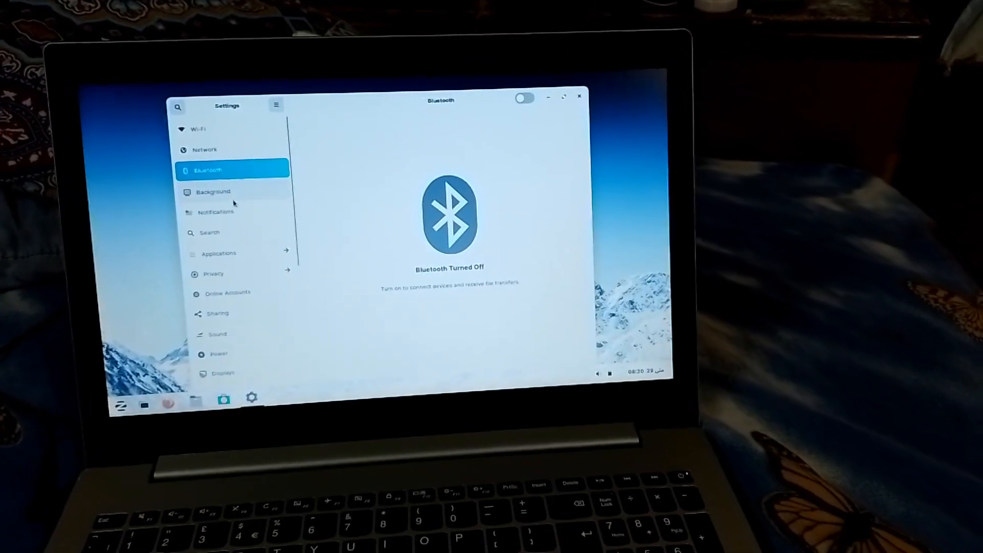
click(213, 191)
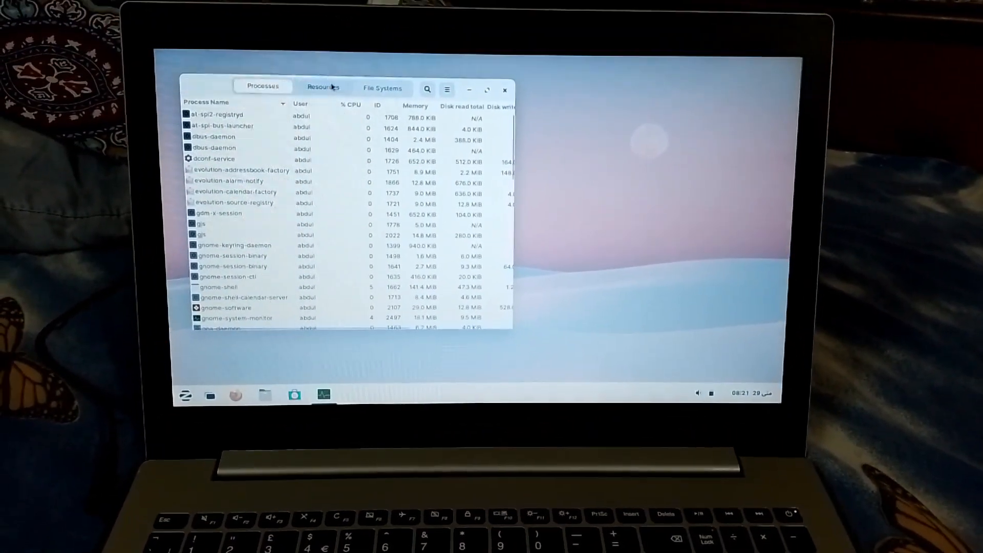
View System Monitor's CPU, memory and network graphs under Resources, then close it
click(323, 87)
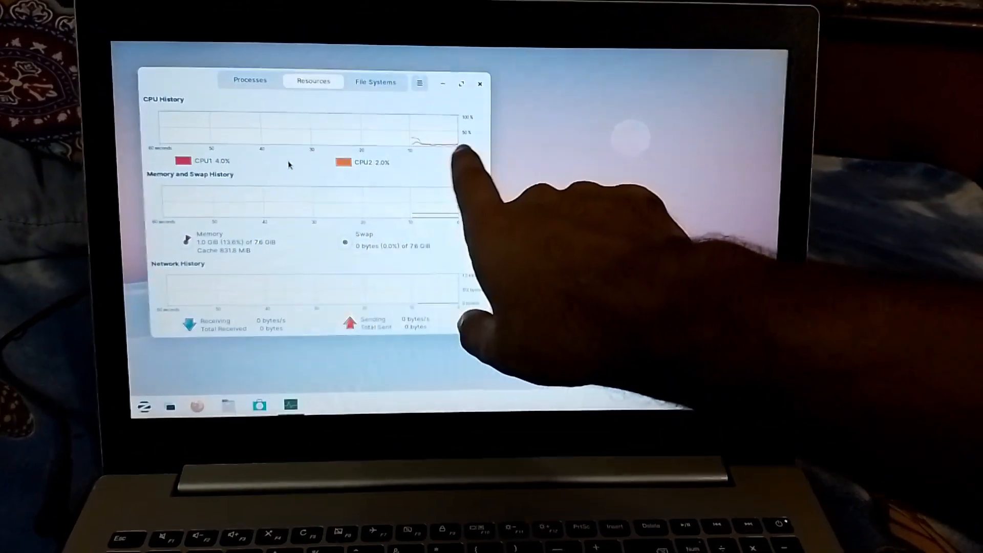
click(479, 83)
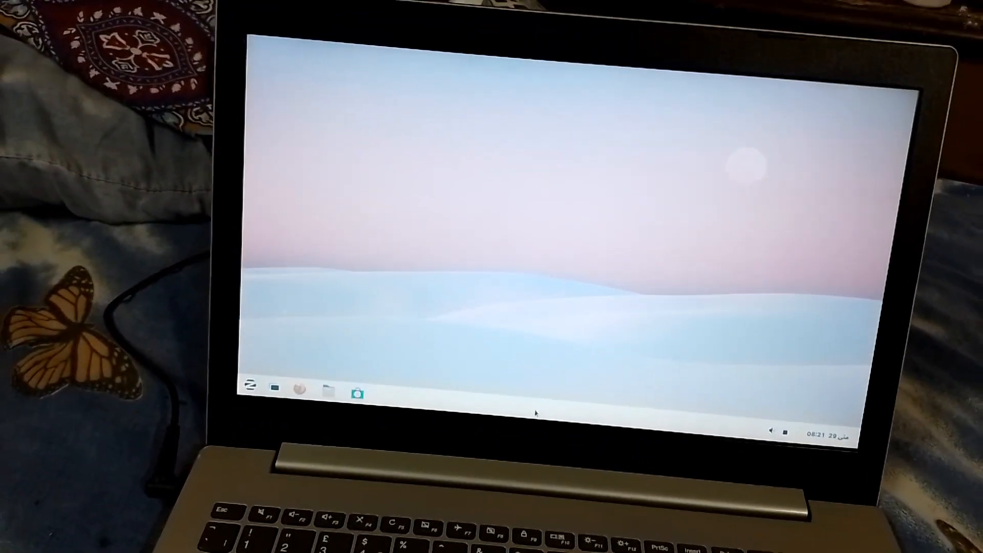
Open the taskbar context menu listing System Monitor, Files, Settings and Taskbar Settings
right_click(536, 412)
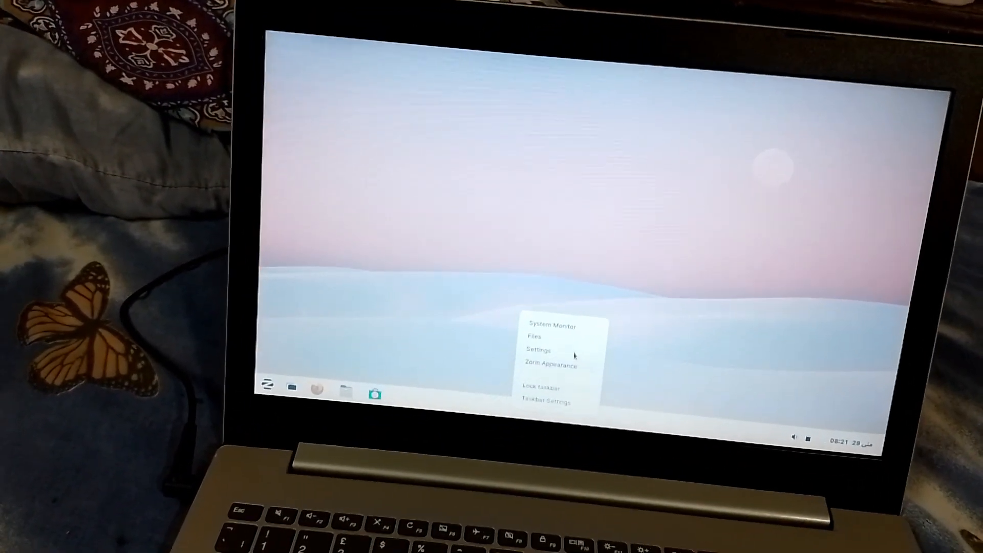